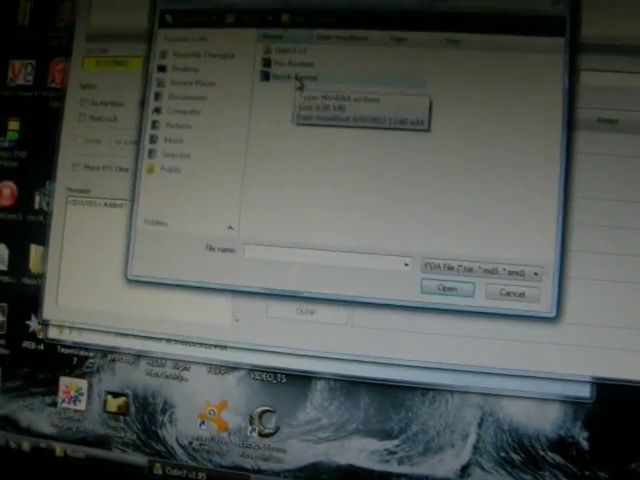
# Load Stock-Kernel.tar into the PDA slot so it is ready to flash
pyautogui.click(452, 290)
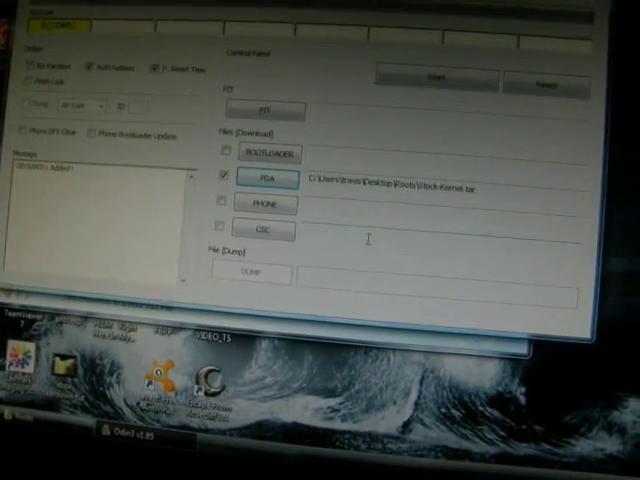